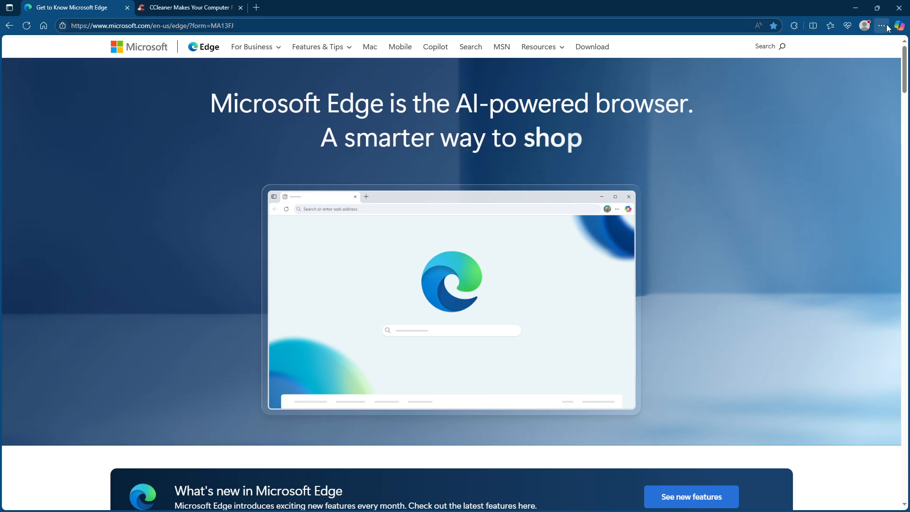
Step: Open Edge's Settings page from the Settings and more menu
click(881, 25)
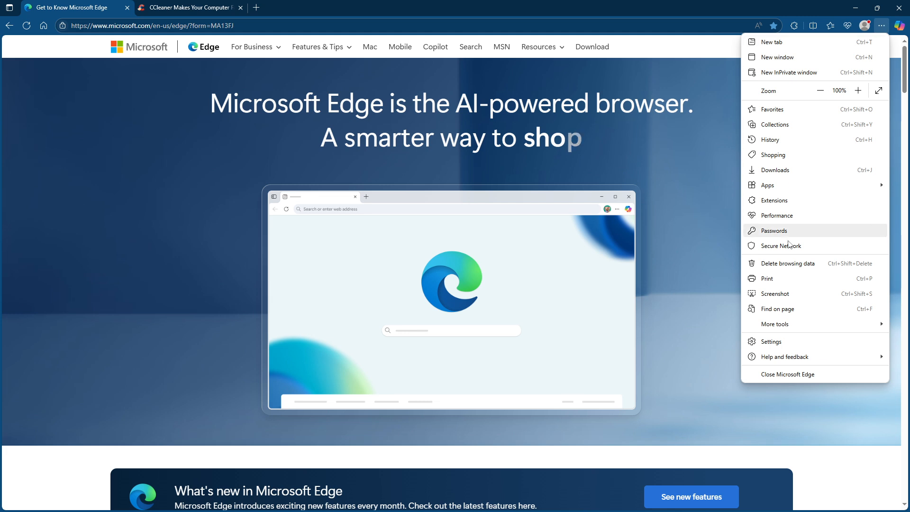
mouse_move(797, 345)
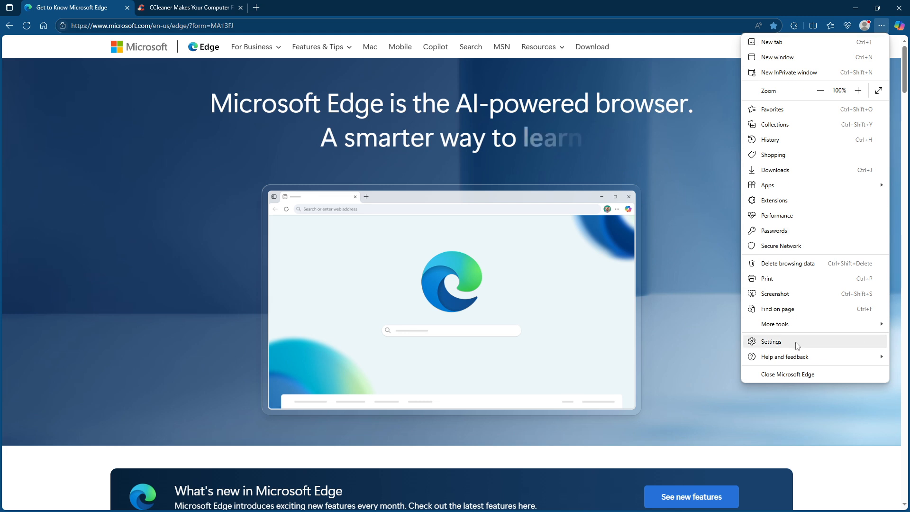
click(771, 341)
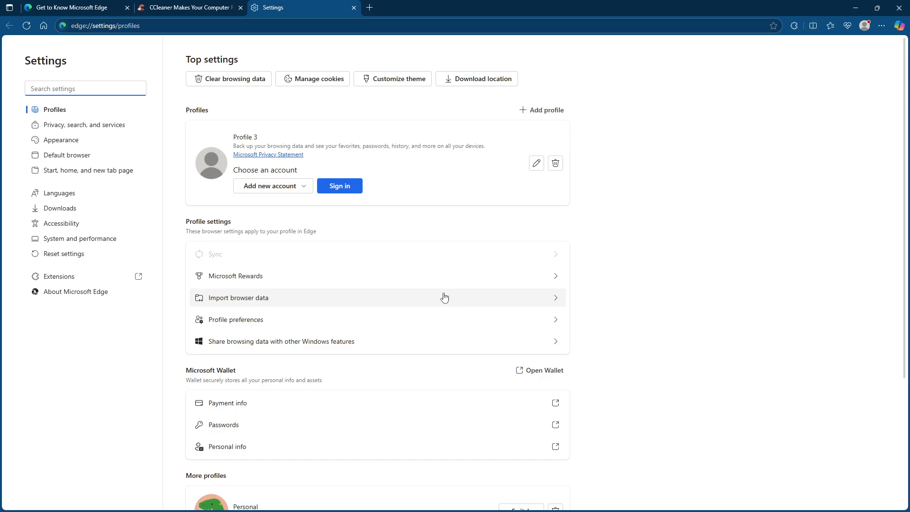
mouse_move(443, 296)
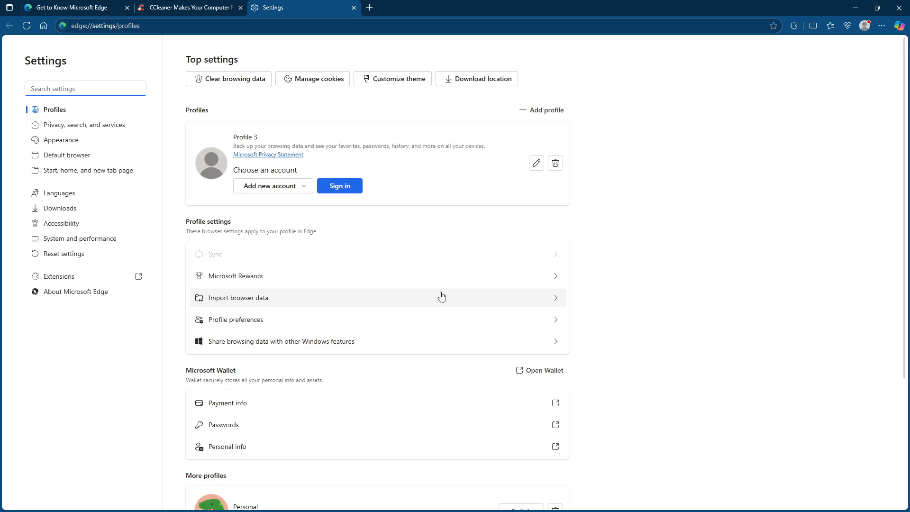
mouse_move(107, 223)
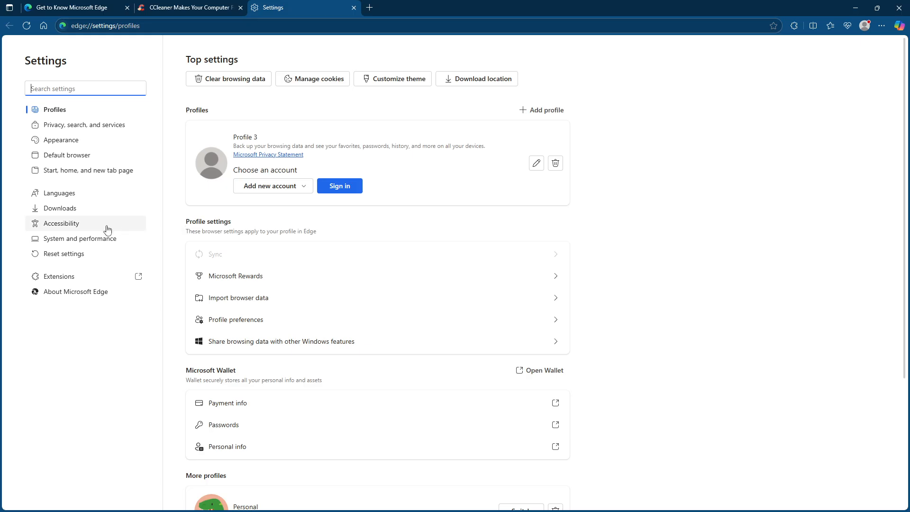
mouse_move(80, 254)
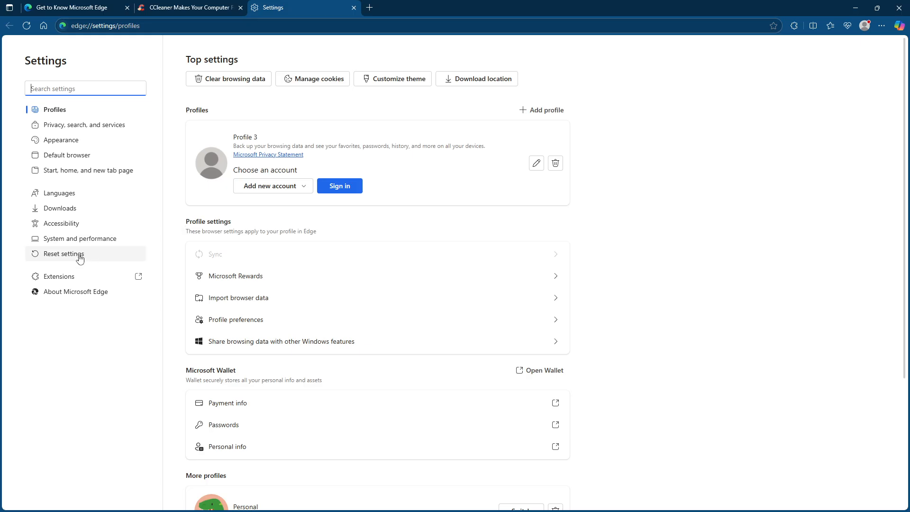
Step: Go to the Reset settings section of Edge Settings
click(63, 254)
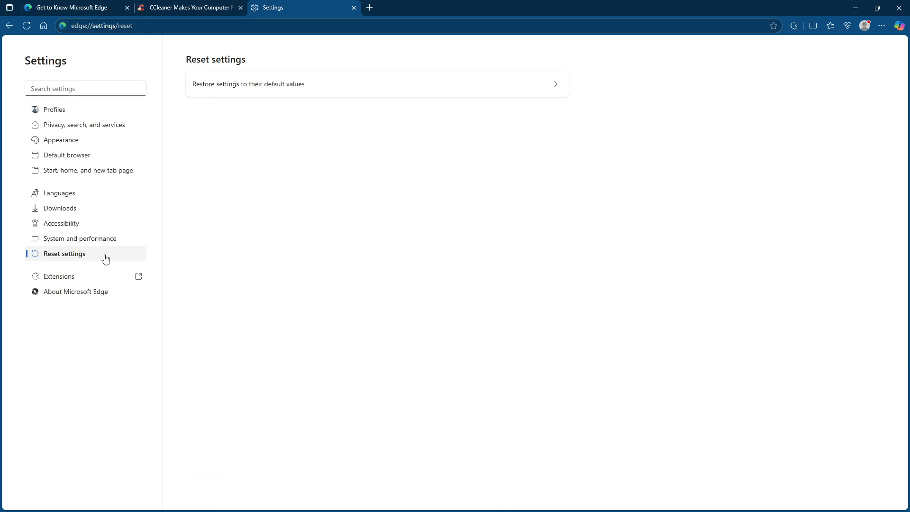
mouse_move(325, 176)
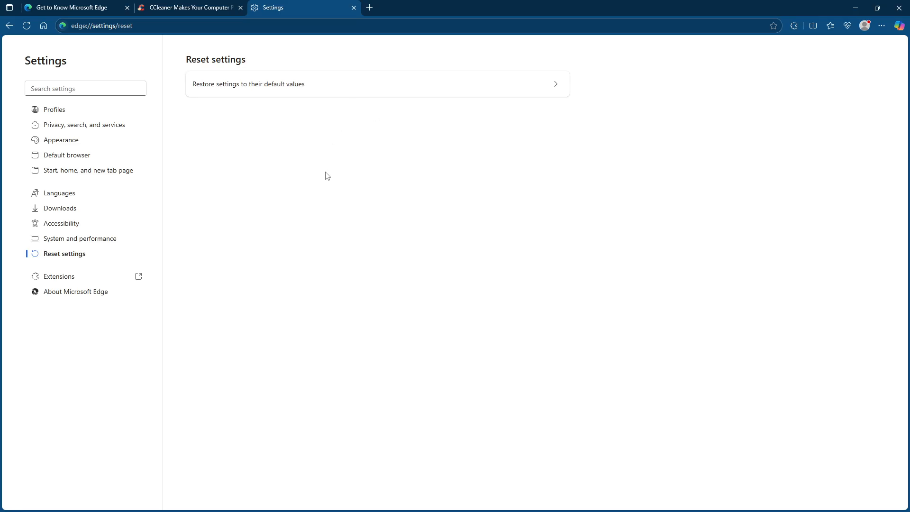
mouse_move(301, 87)
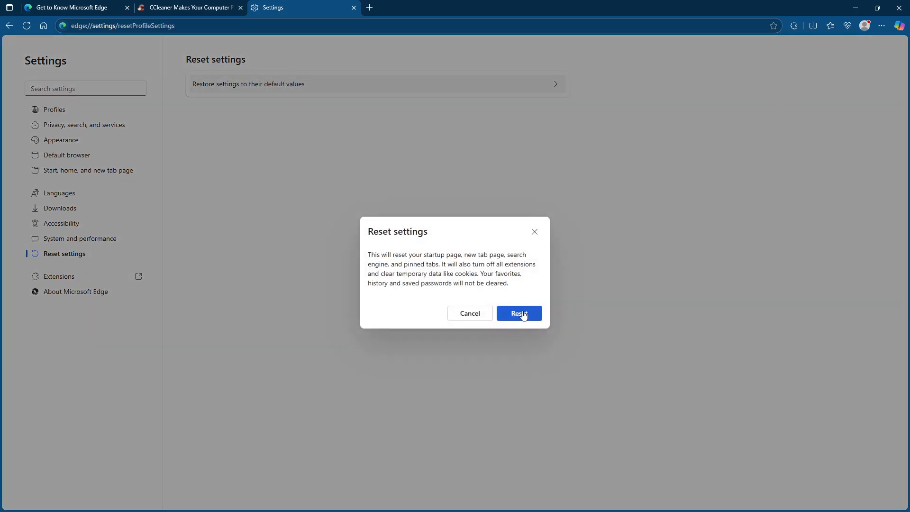
mouse_move(526, 316)
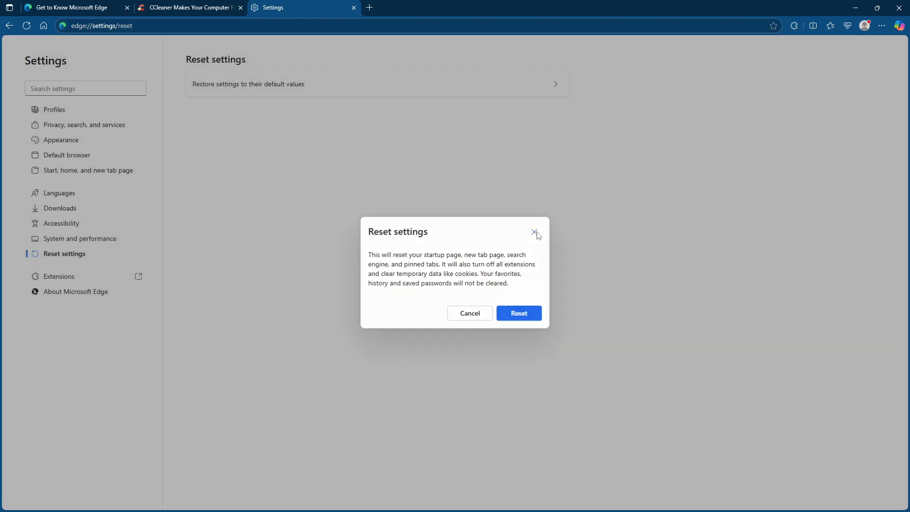
Step: Cancel the reset and keep startup on 'Open custom sites' after trying the new tab page option
click(534, 232)
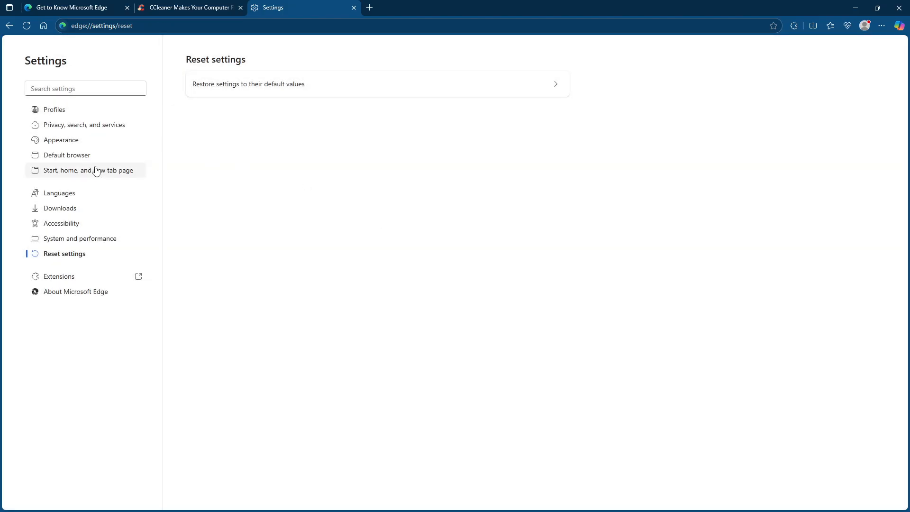
mouse_move(110, 173)
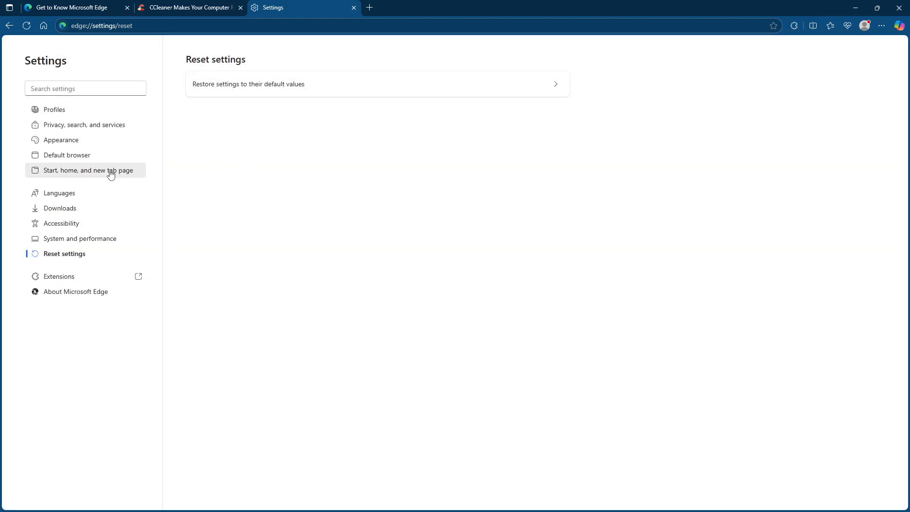
click(86, 170)
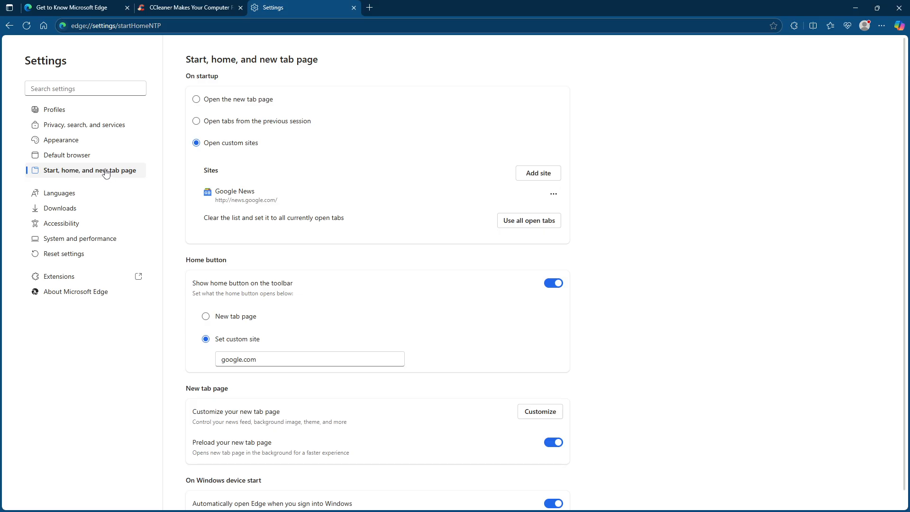
mouse_move(217, 87)
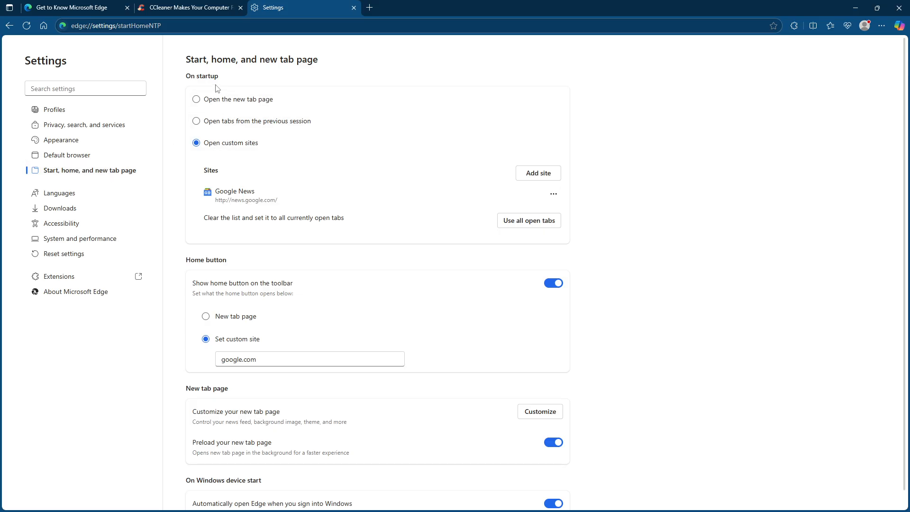
mouse_move(202, 79)
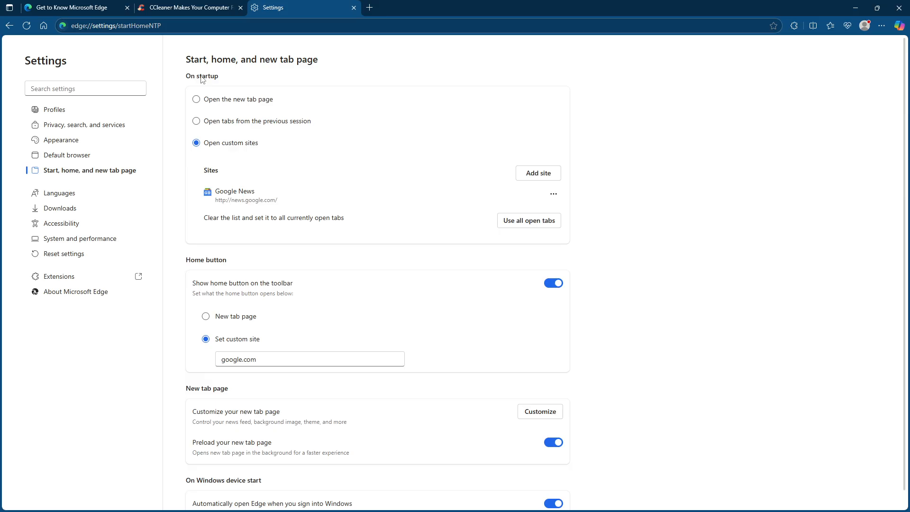
mouse_move(233, 100)
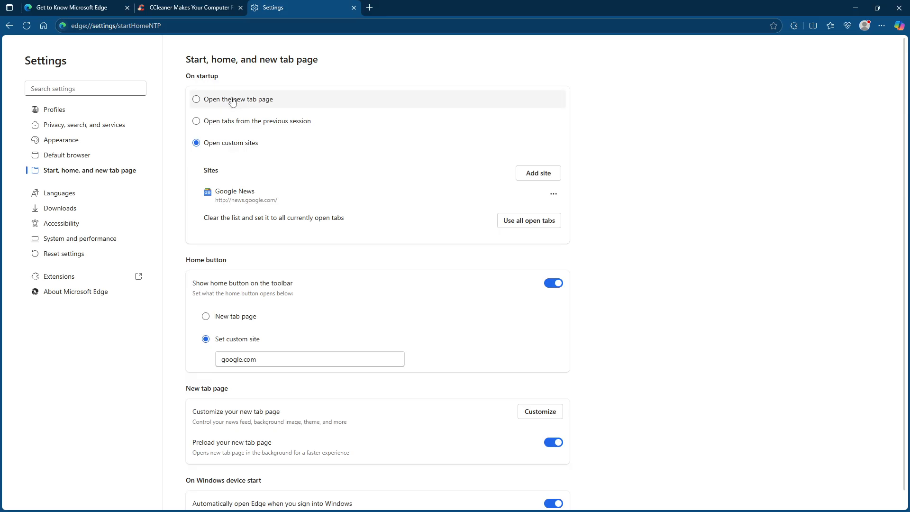
click(196, 99)
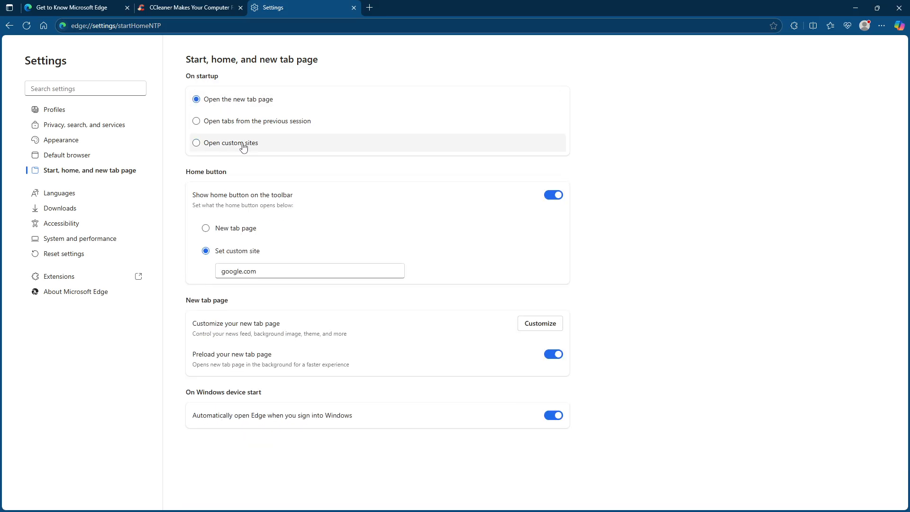
click(196, 143)
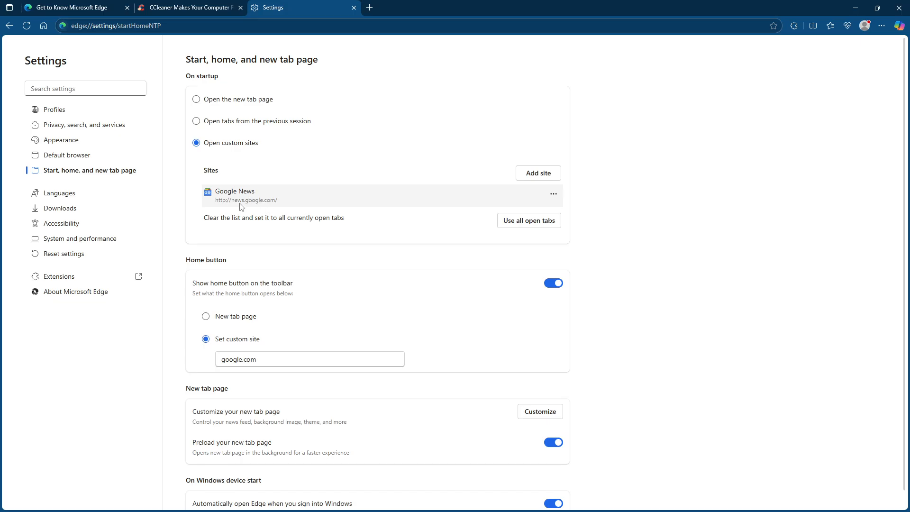
mouse_move(249, 125)
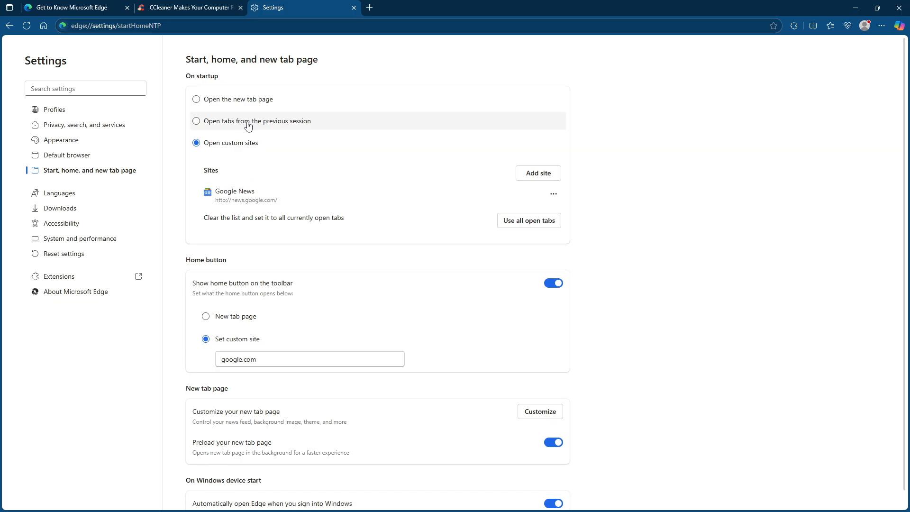
mouse_move(179, 231)
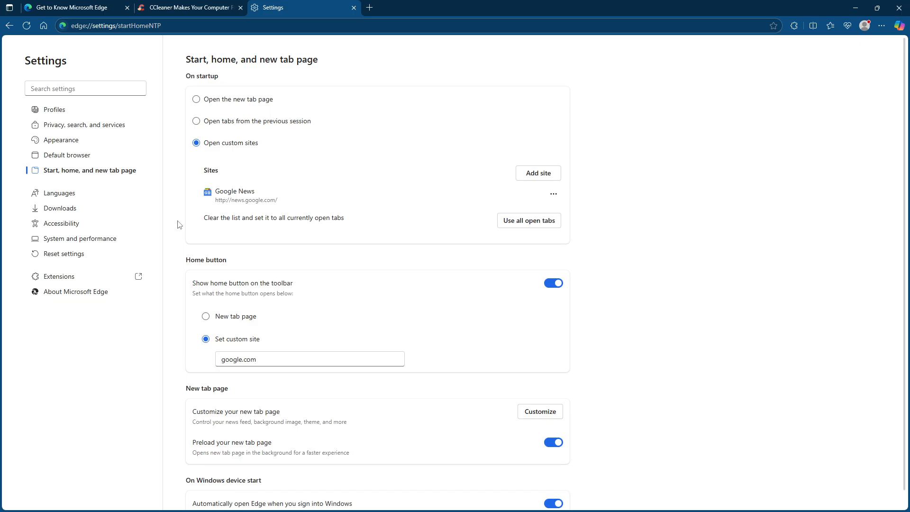
mouse_move(121, 186)
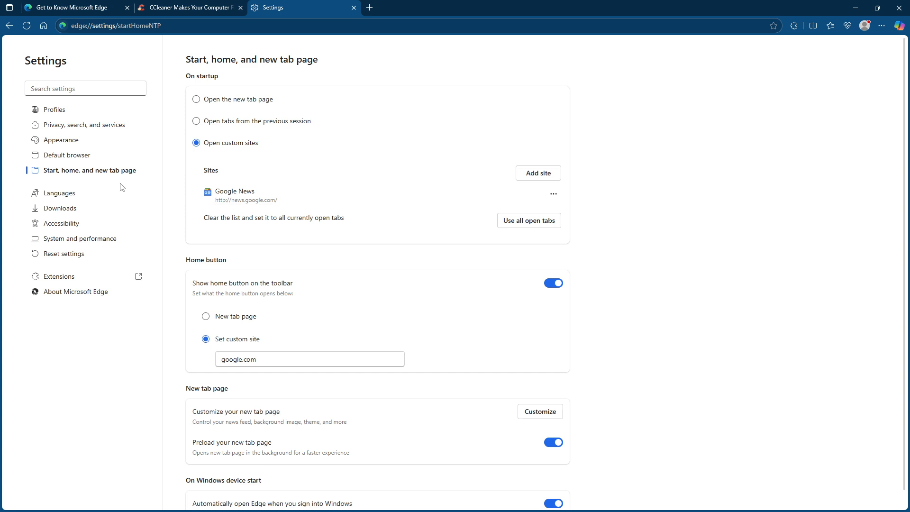
mouse_move(78, 238)
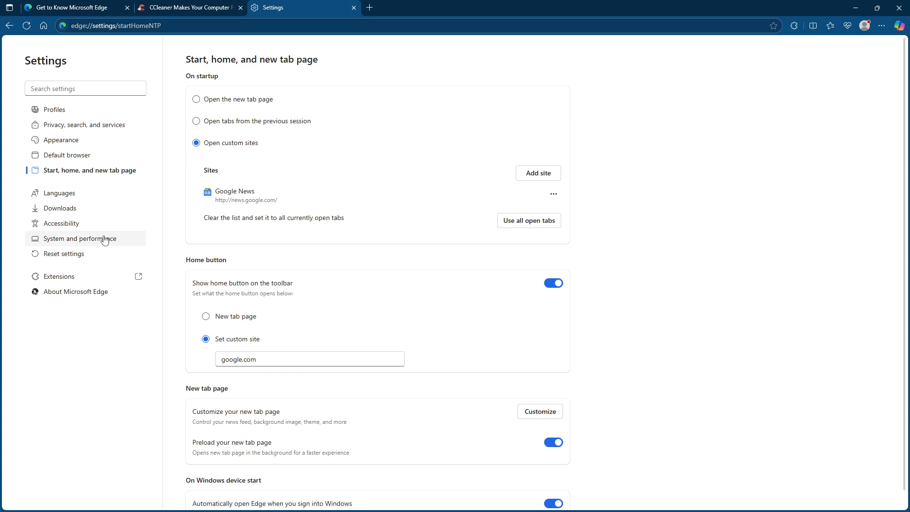
mouse_move(106, 239)
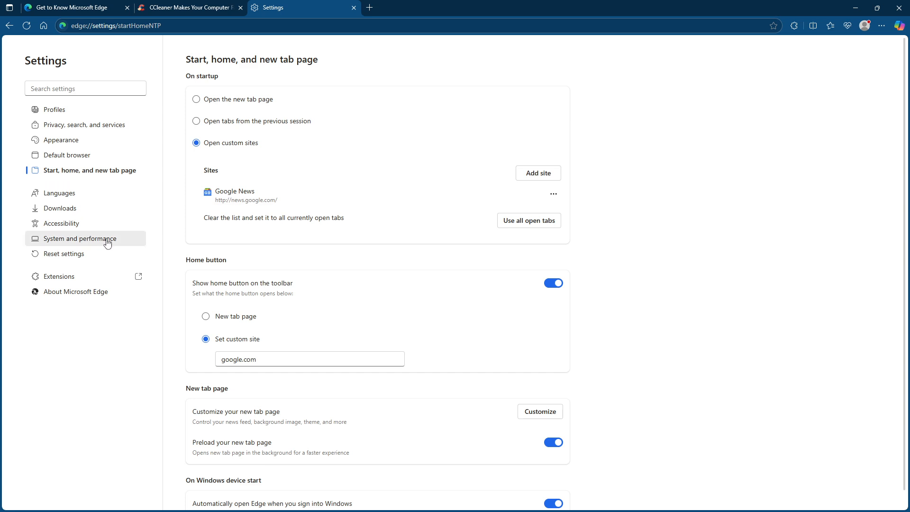
Step: Turn off Startup boost in System and performance settings
click(81, 238)
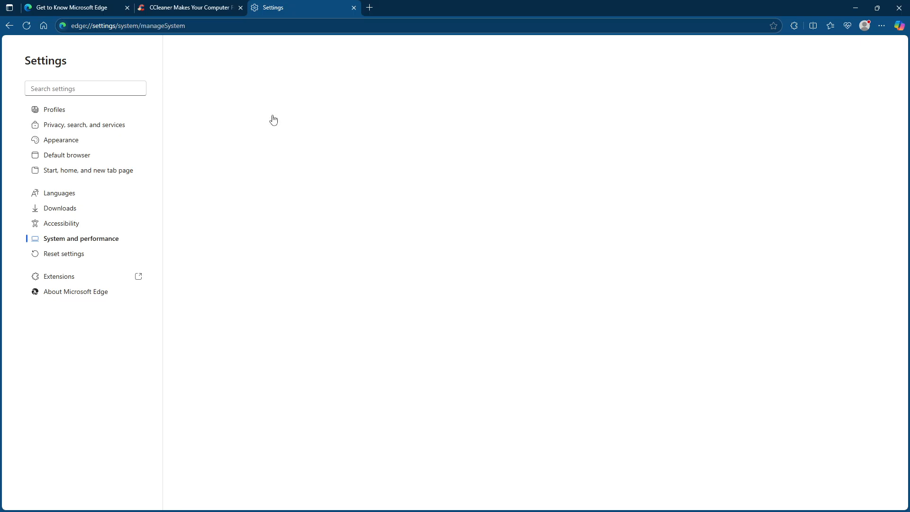
click(80, 238)
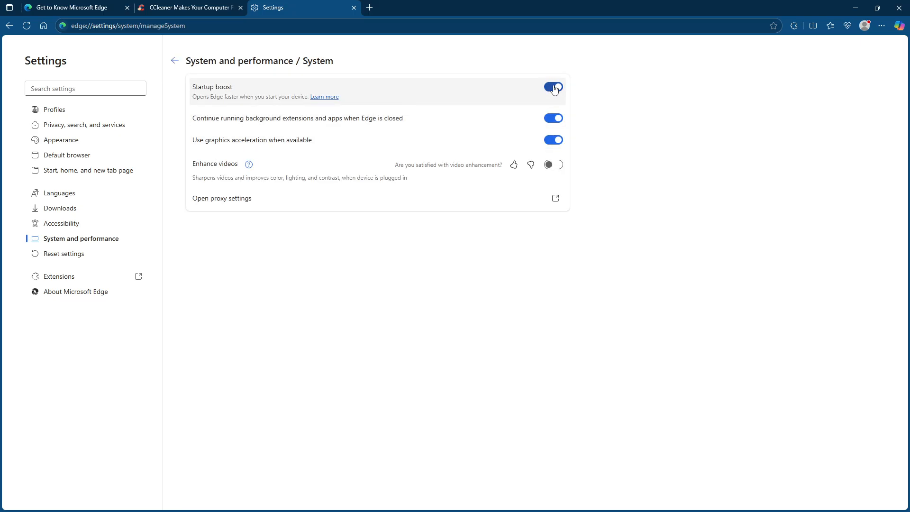
click(552, 86)
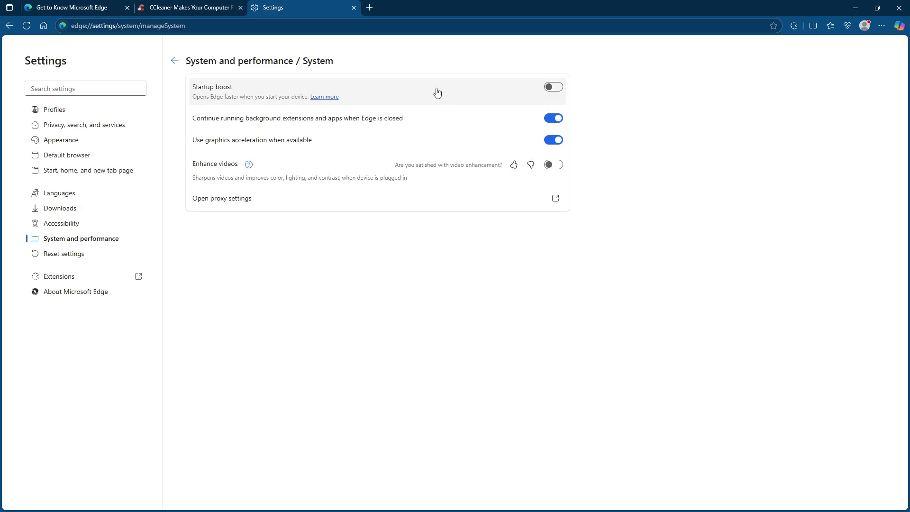
mouse_move(371, 110)
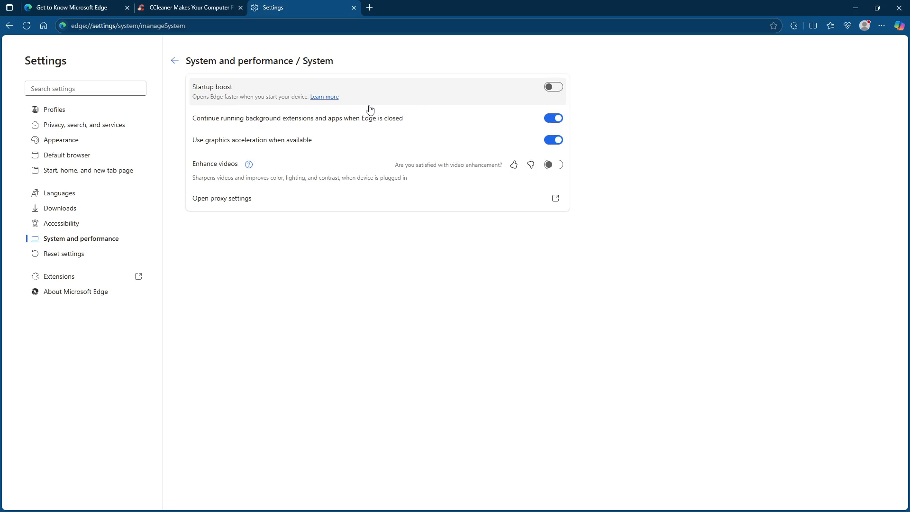
mouse_move(90, 238)
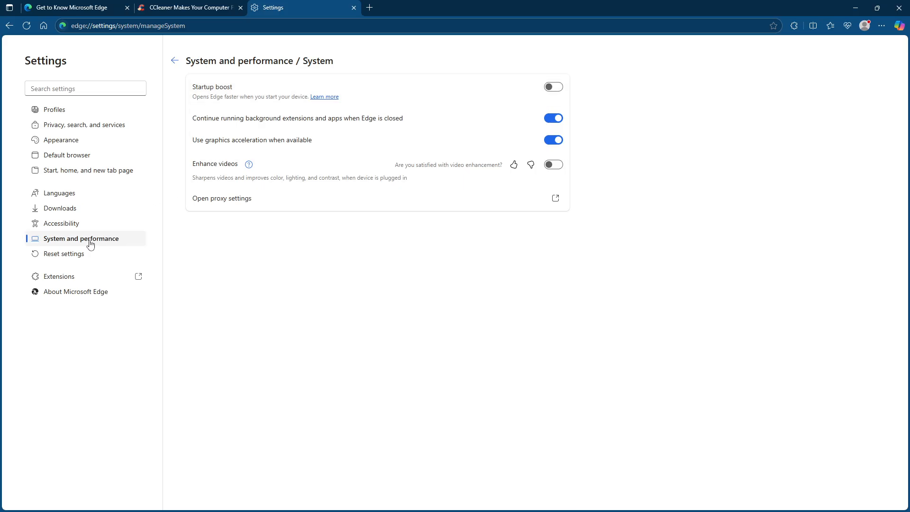
click(59, 276)
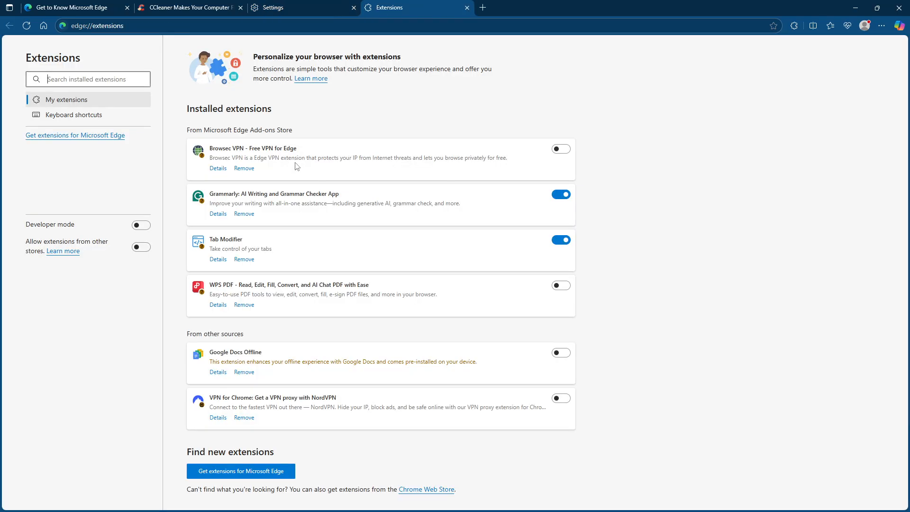
mouse_move(543, 164)
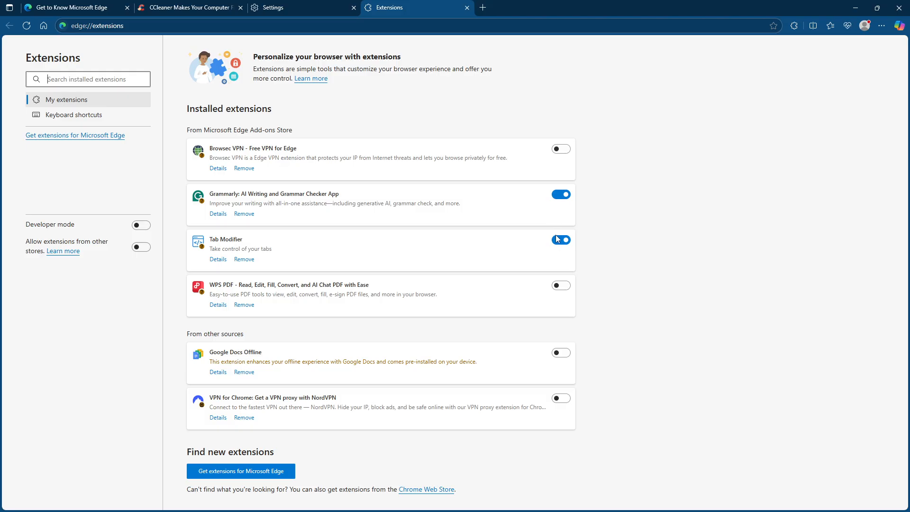
Step: Toggle the Tab Modifier extension on the Extensions page
click(560, 240)
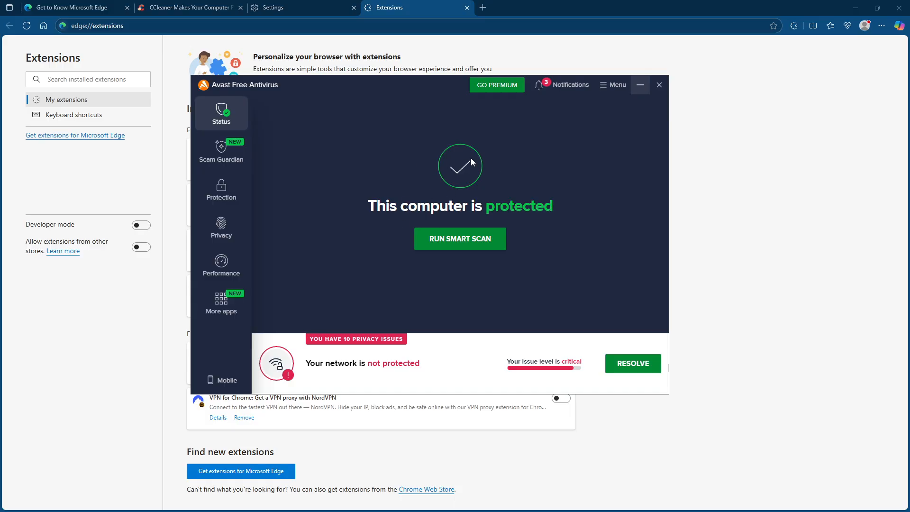
mouse_move(495, 231)
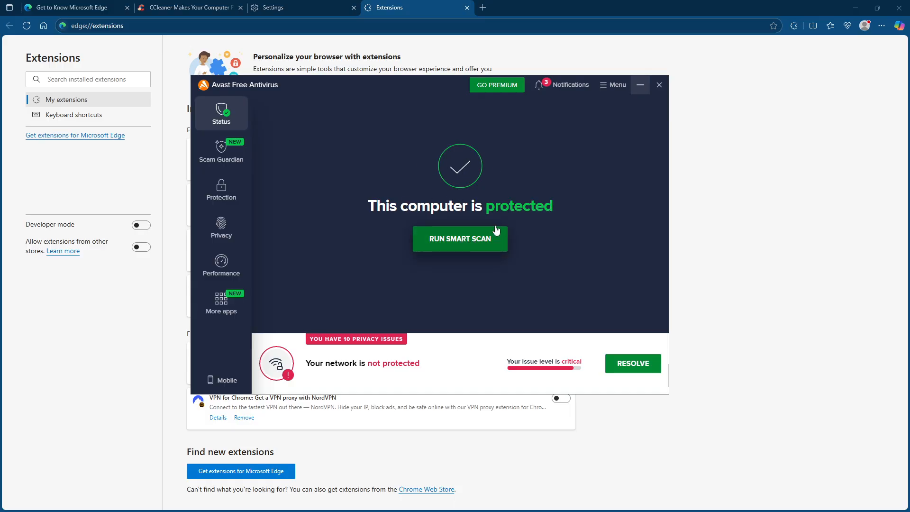
mouse_move(547, 51)
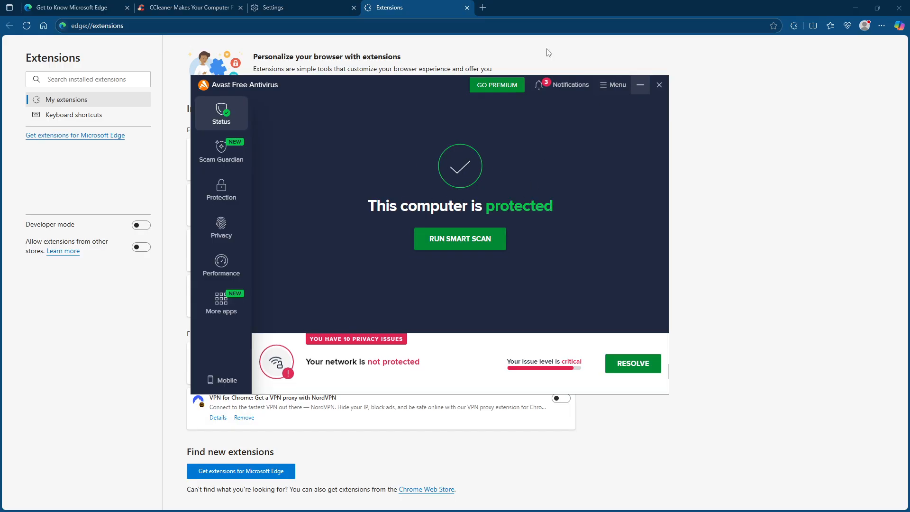
Step: Switch to the ccleaner.com tab showing the free download offer
click(185, 8)
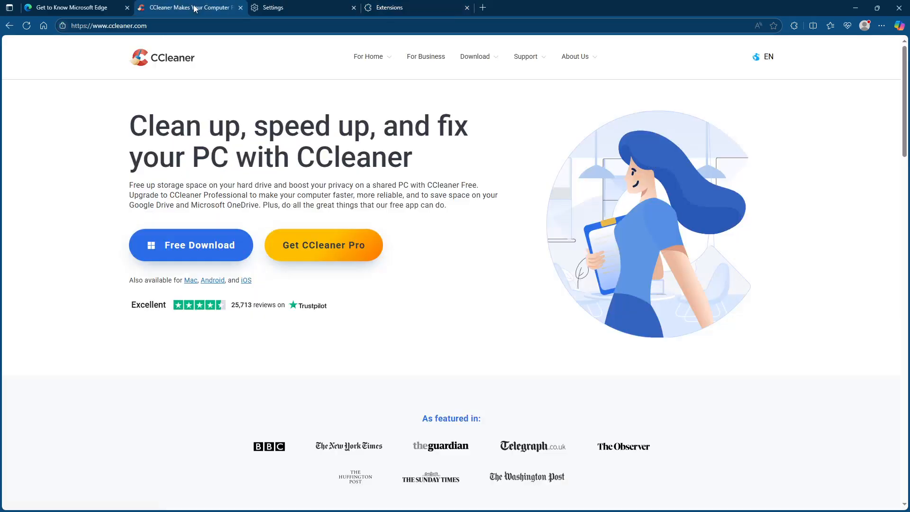
mouse_move(262, 182)
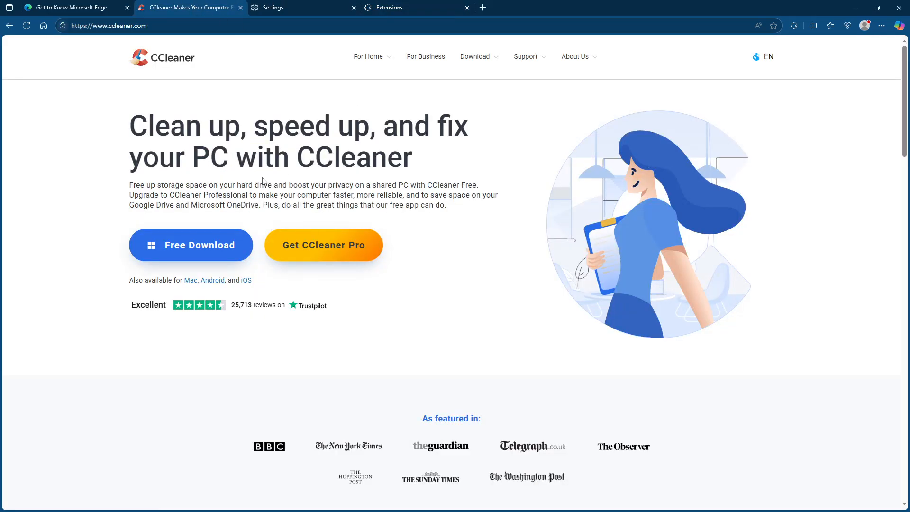
mouse_move(185, 254)
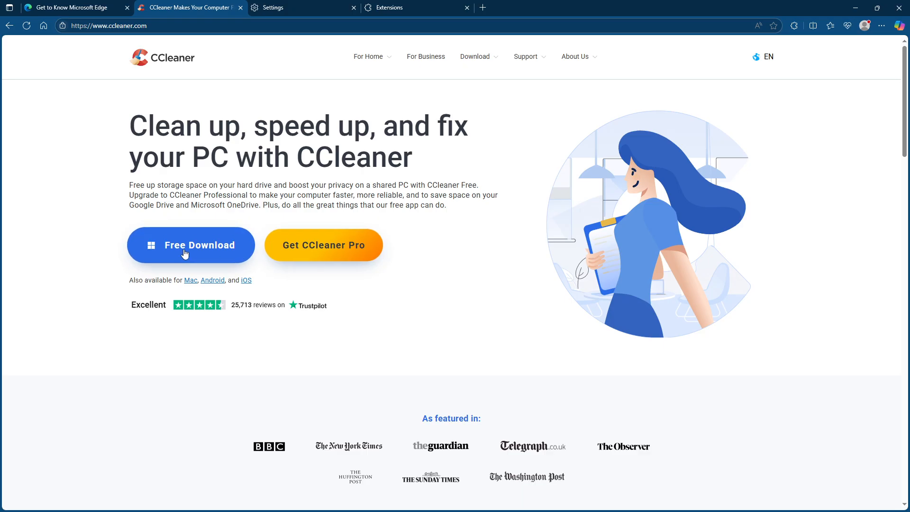
mouse_move(260, 141)
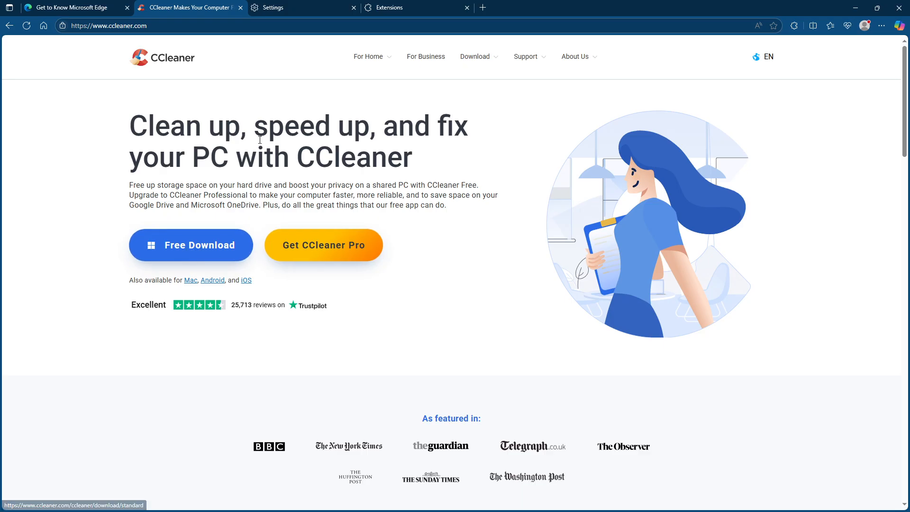